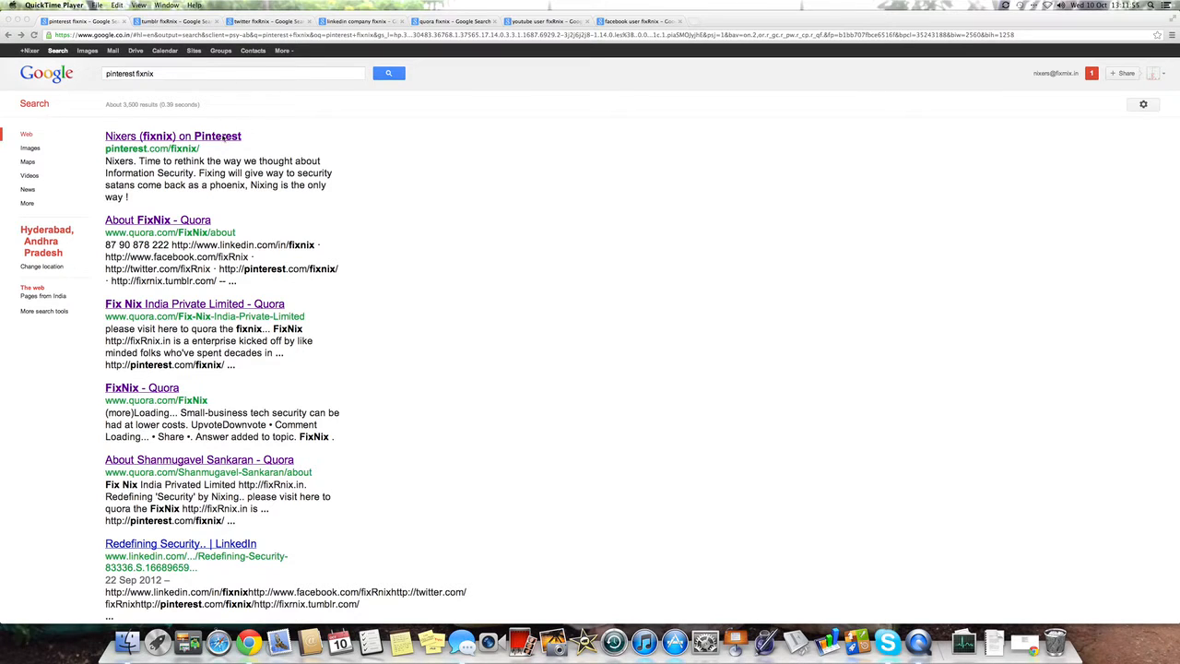
View the Nixers profile, its fixnix pins board and the Steve Jobs pin full size, then move to the Tumblr results
left_click(173, 137)
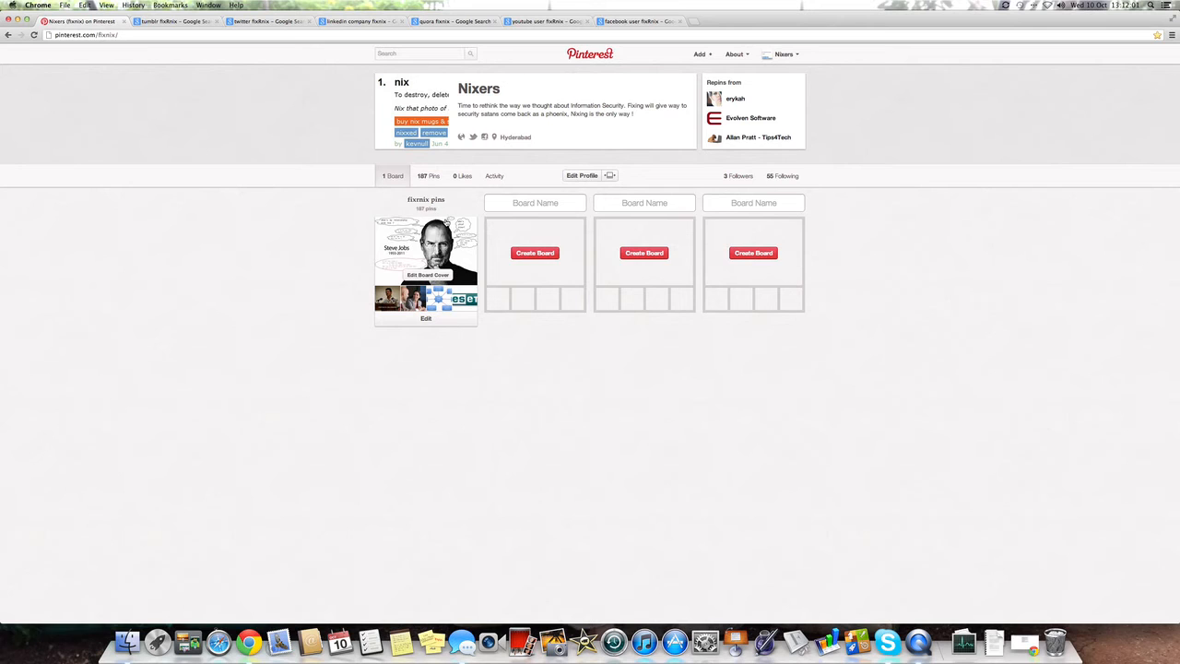
left_click(424, 249)
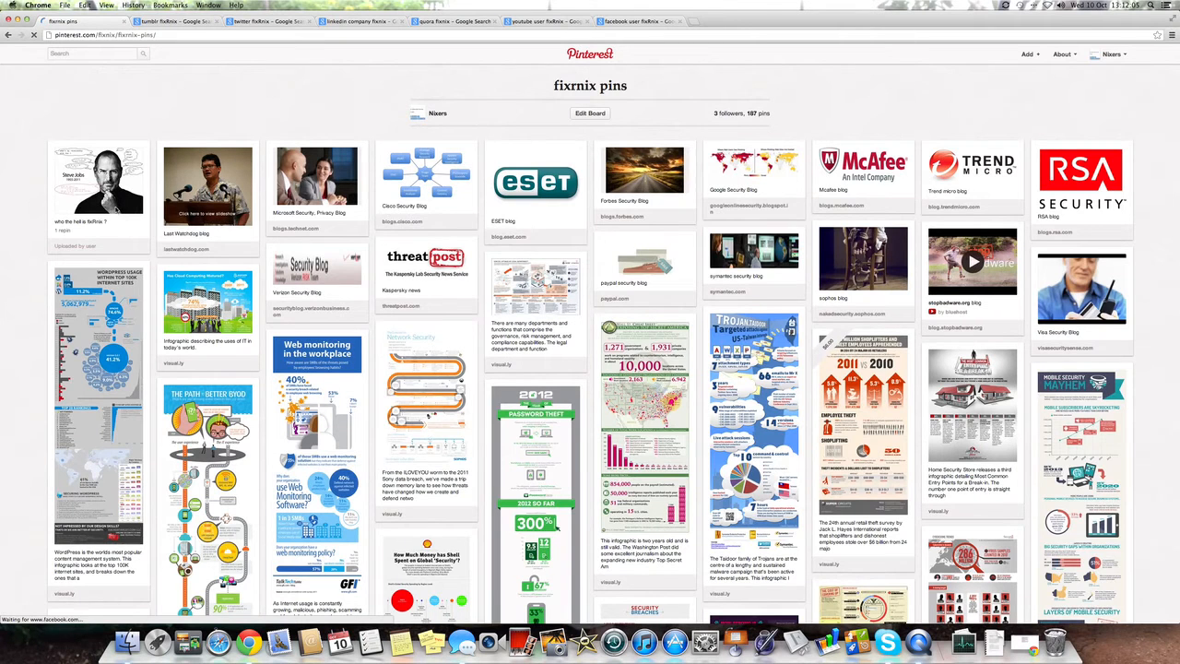
left_click(98, 185)
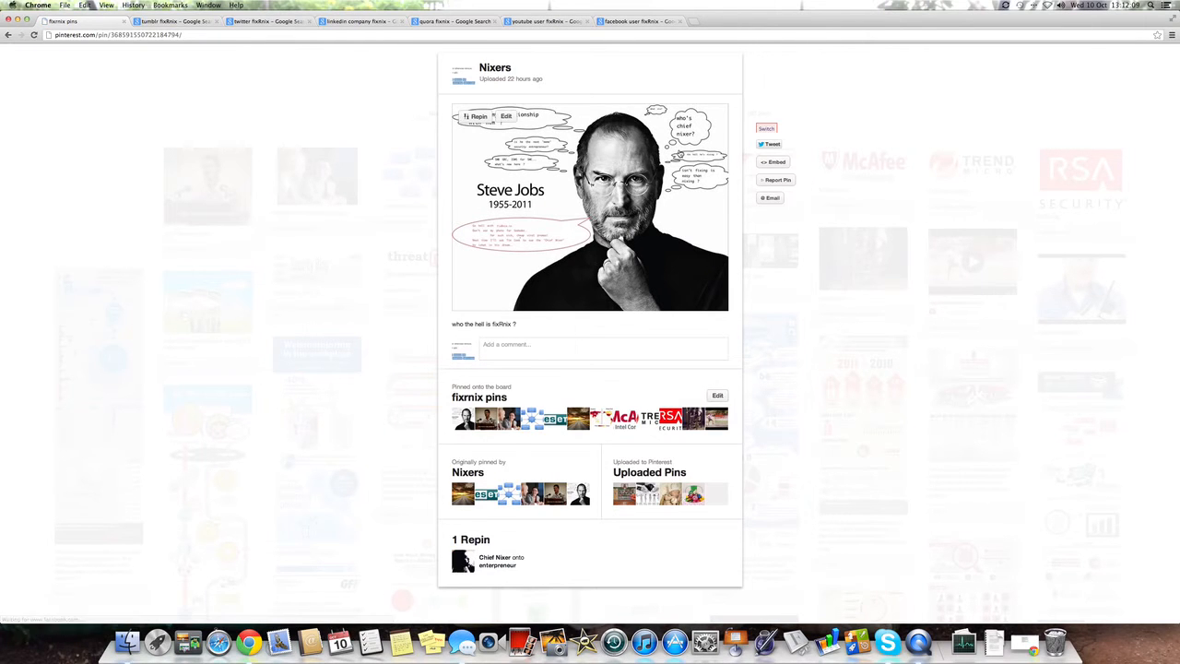
left_click(590, 207)
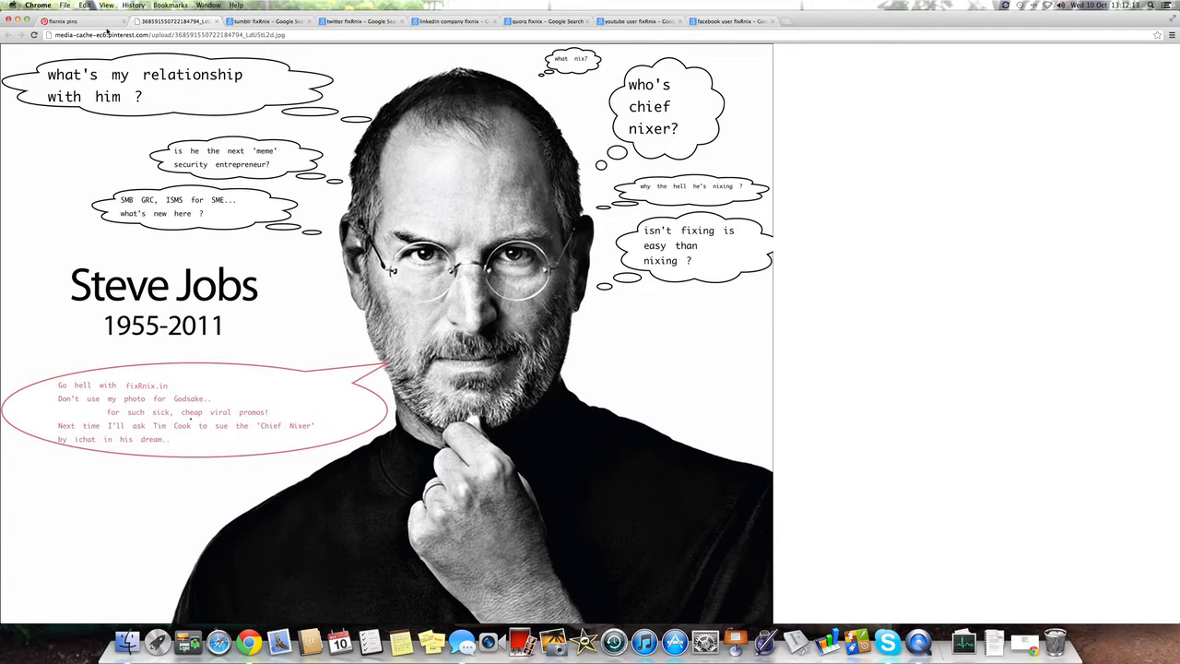
left_click(267, 23)
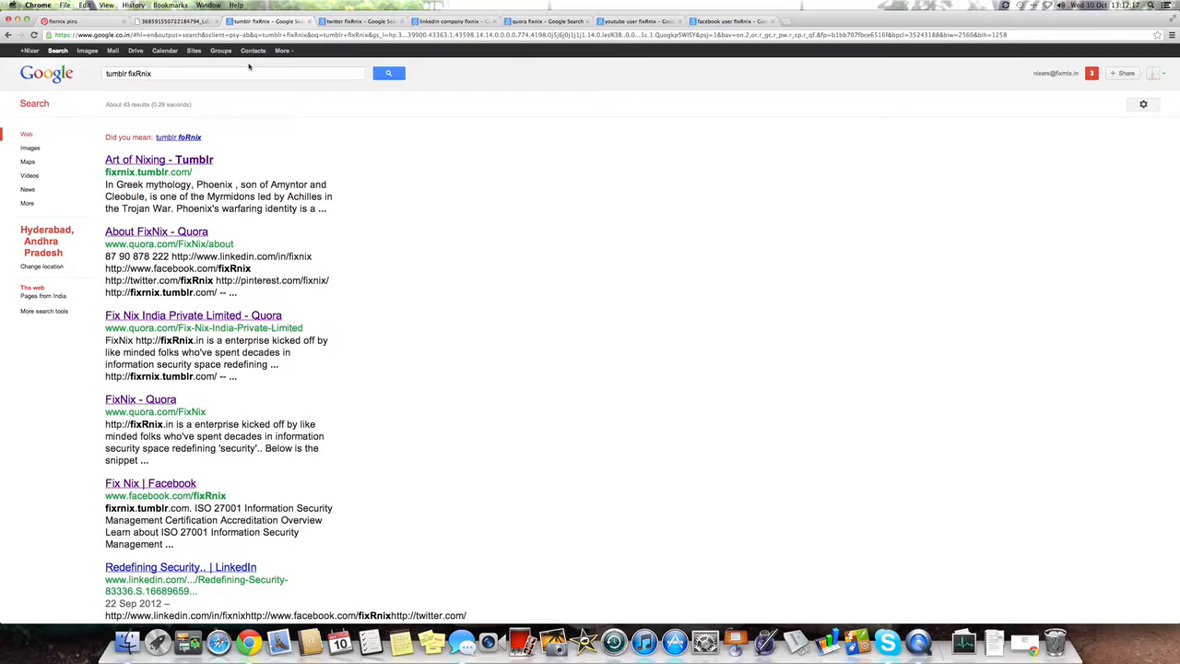
mouse_move(241, 100)
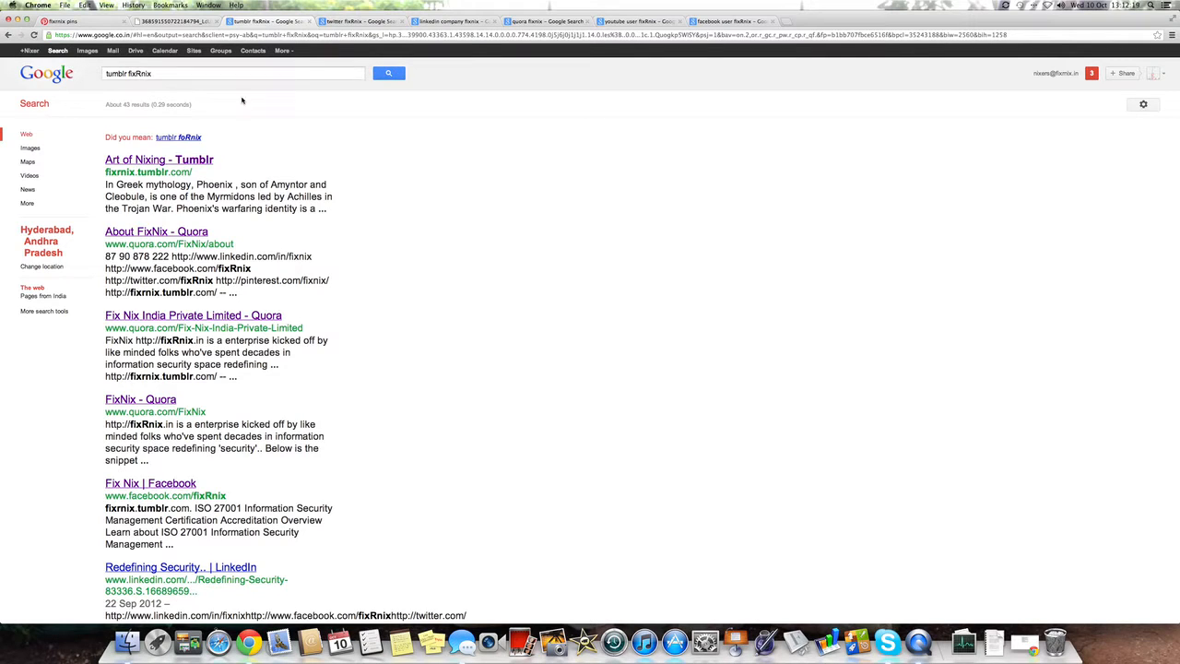
Read the Art of Nixing Tumblr blog down to its last post, then move to the Twitter results
left_click(159, 159)
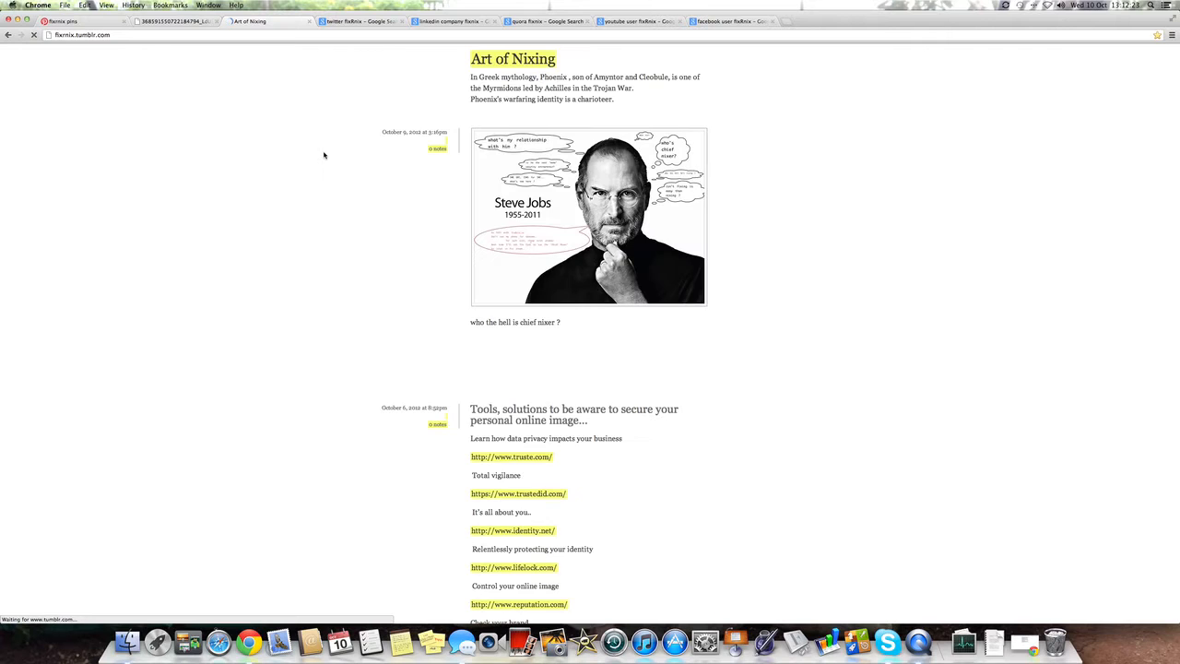
scroll("down", 3)
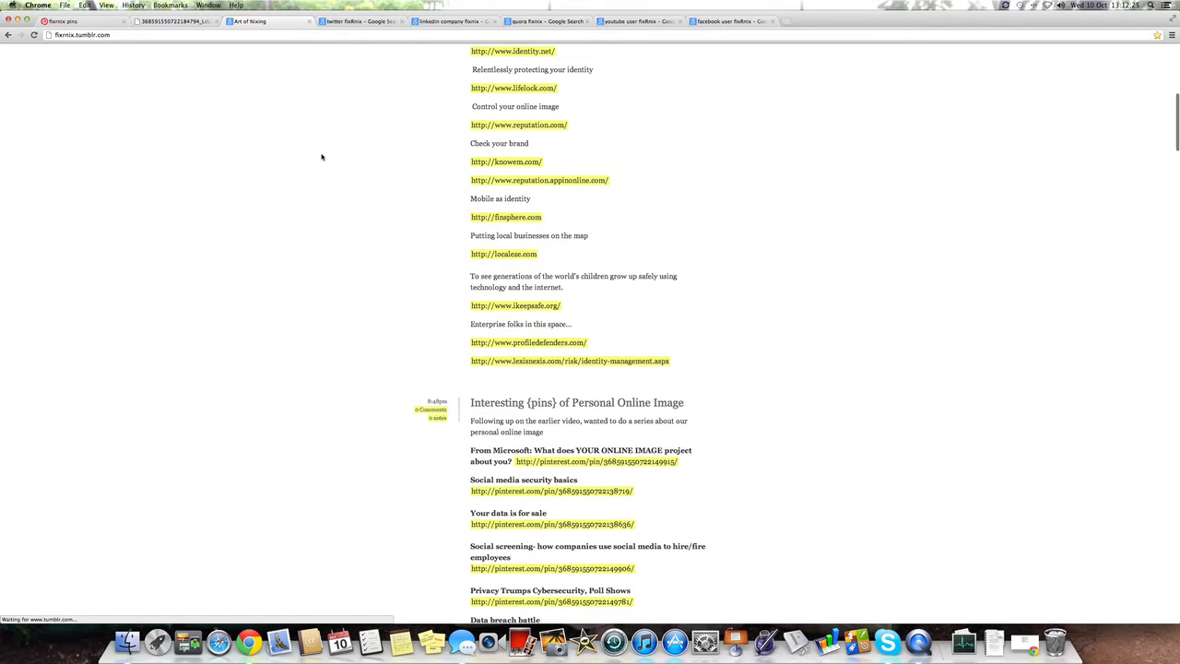
scroll("down", 3)
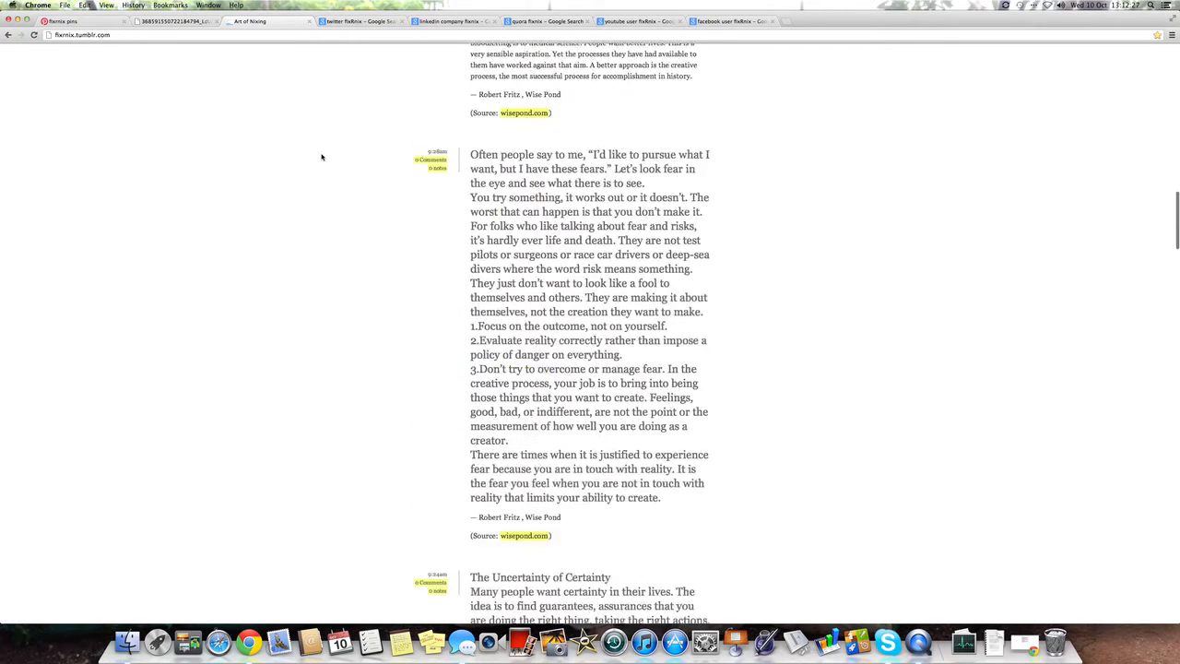
scroll("down", 3)
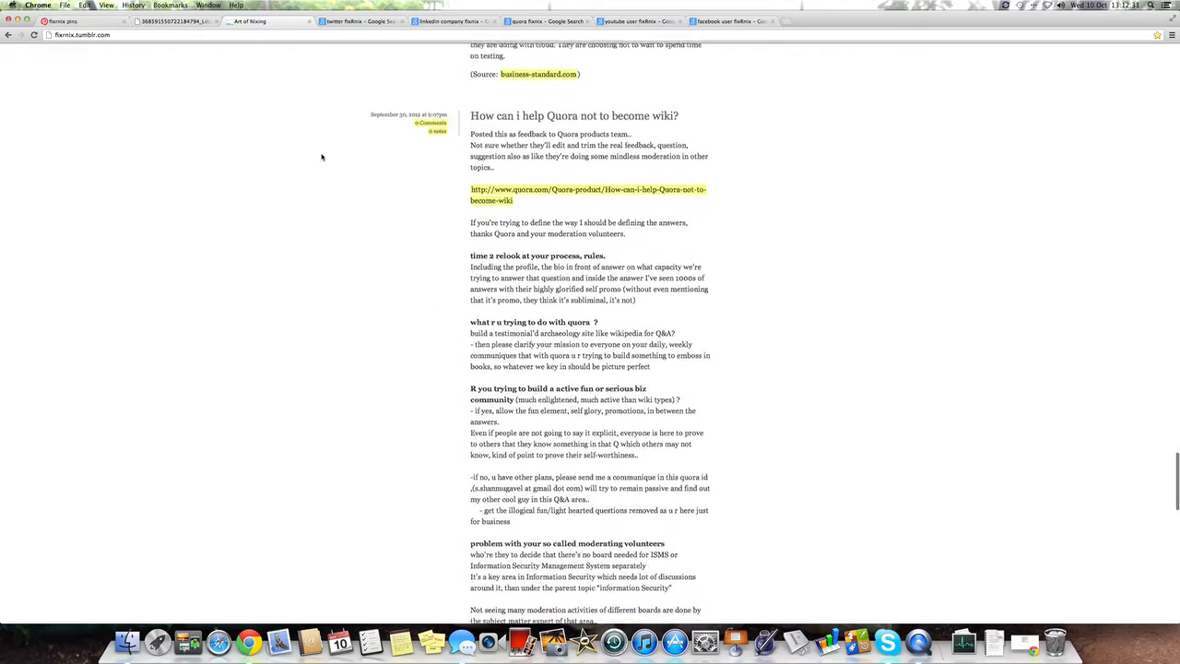
scroll("down", 3)
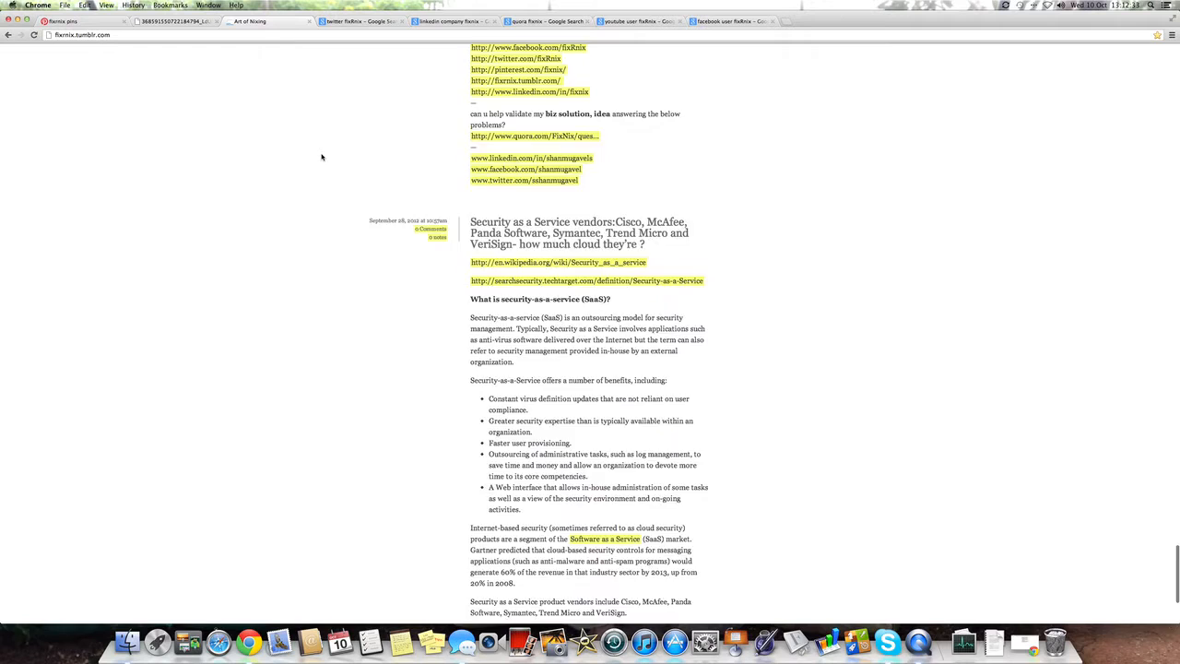
scroll("down", 3)
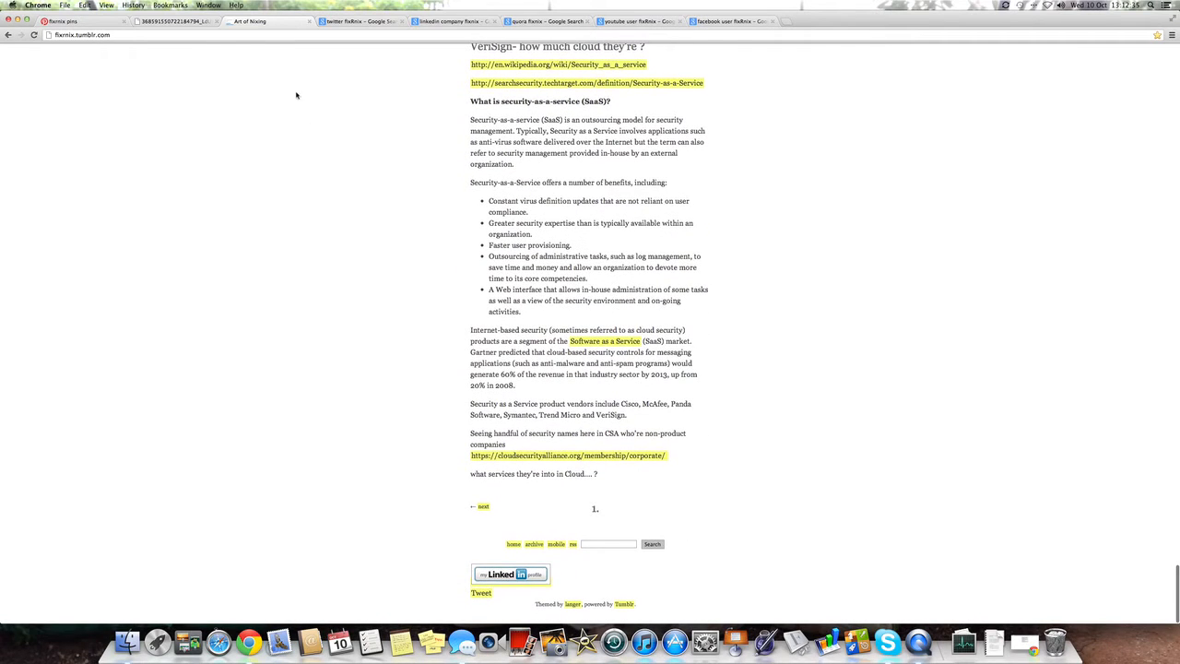
left_click(360, 22)
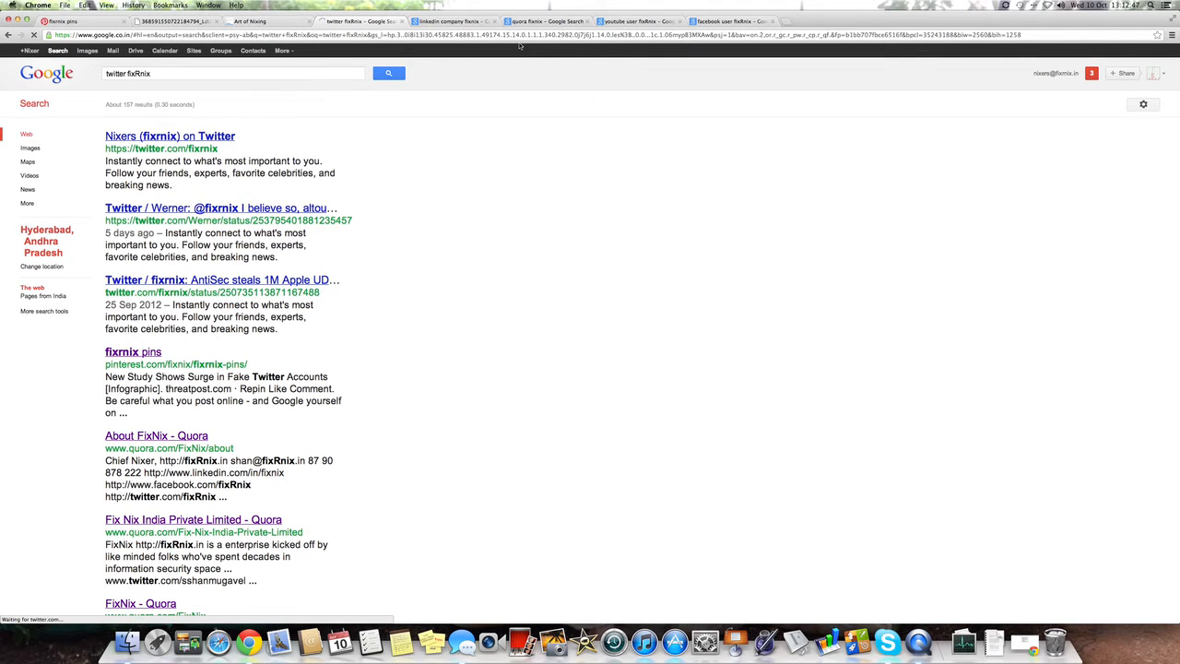
Open the 'Nixers (fixnix) on Twitter' result
left_click(170, 136)
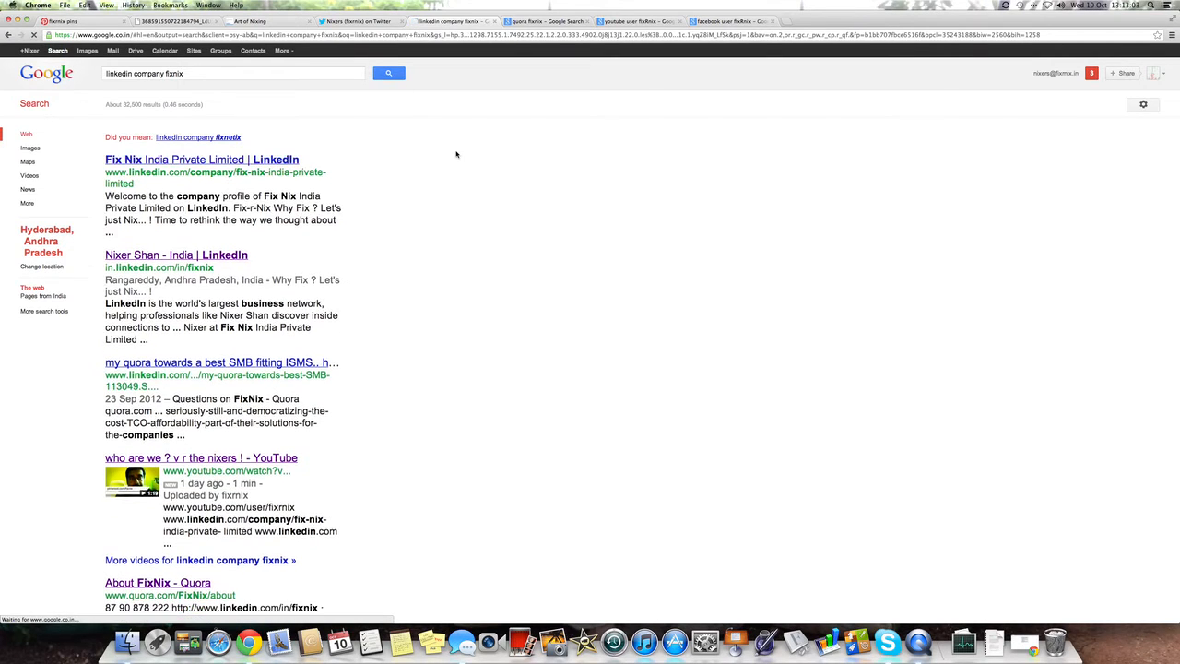
Browse the Fix Nix India LinkedIn company page and its Products tab, then move to the Quora results
left_click(202, 159)
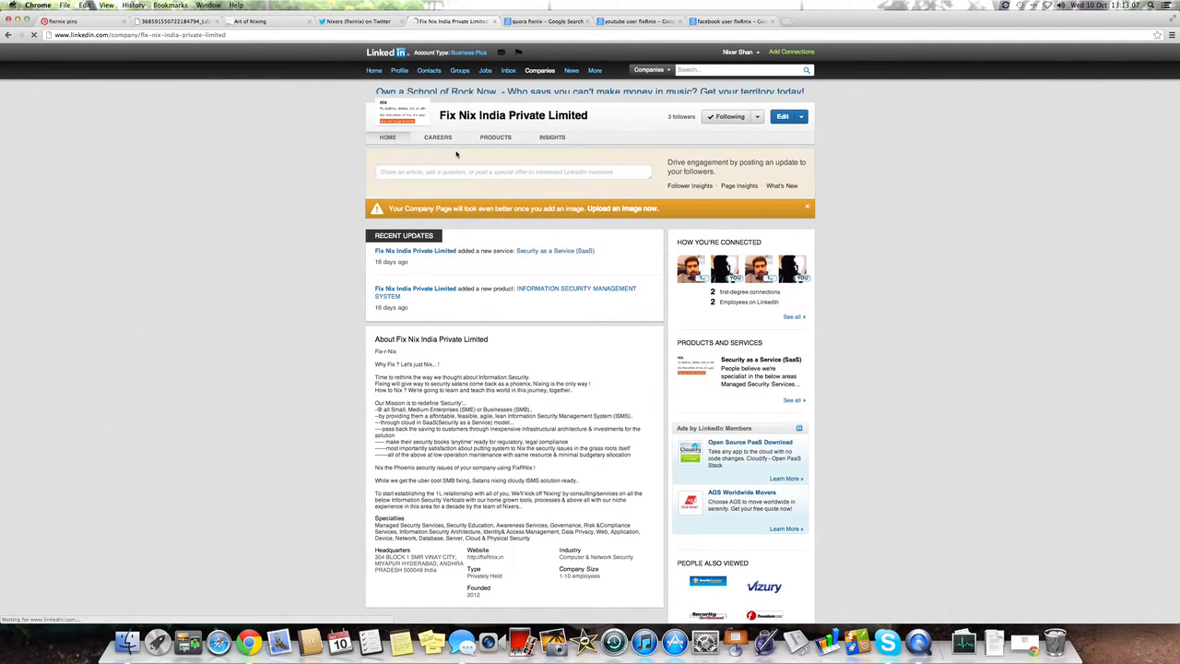
scroll("down", 3)
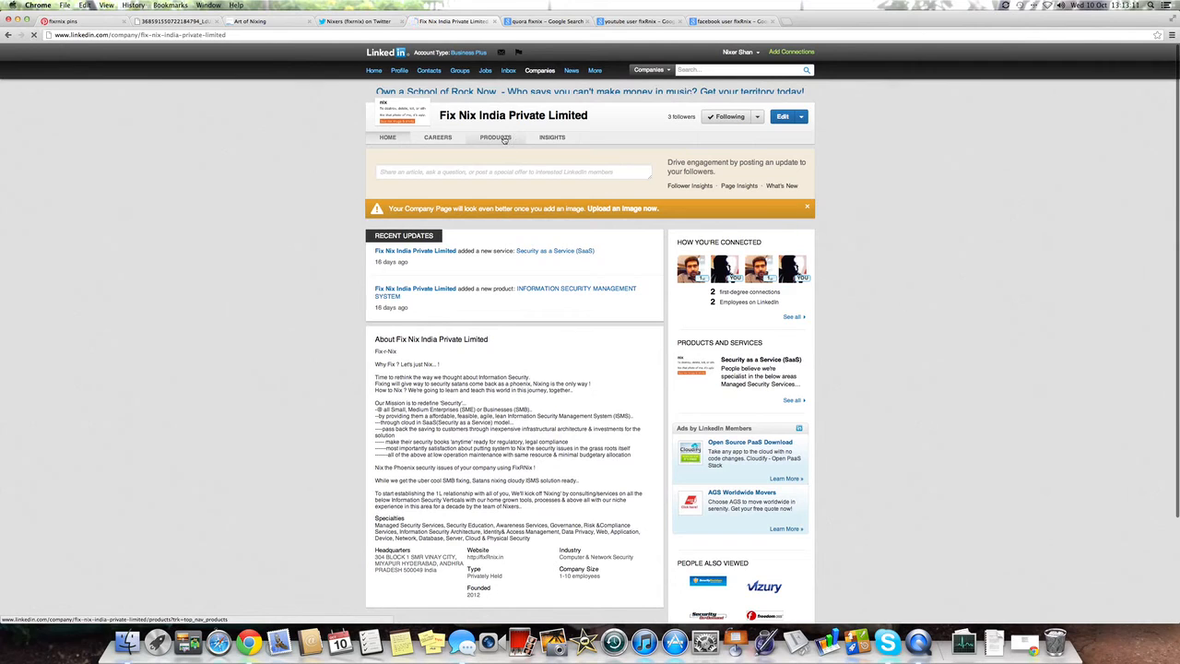
left_click(496, 137)
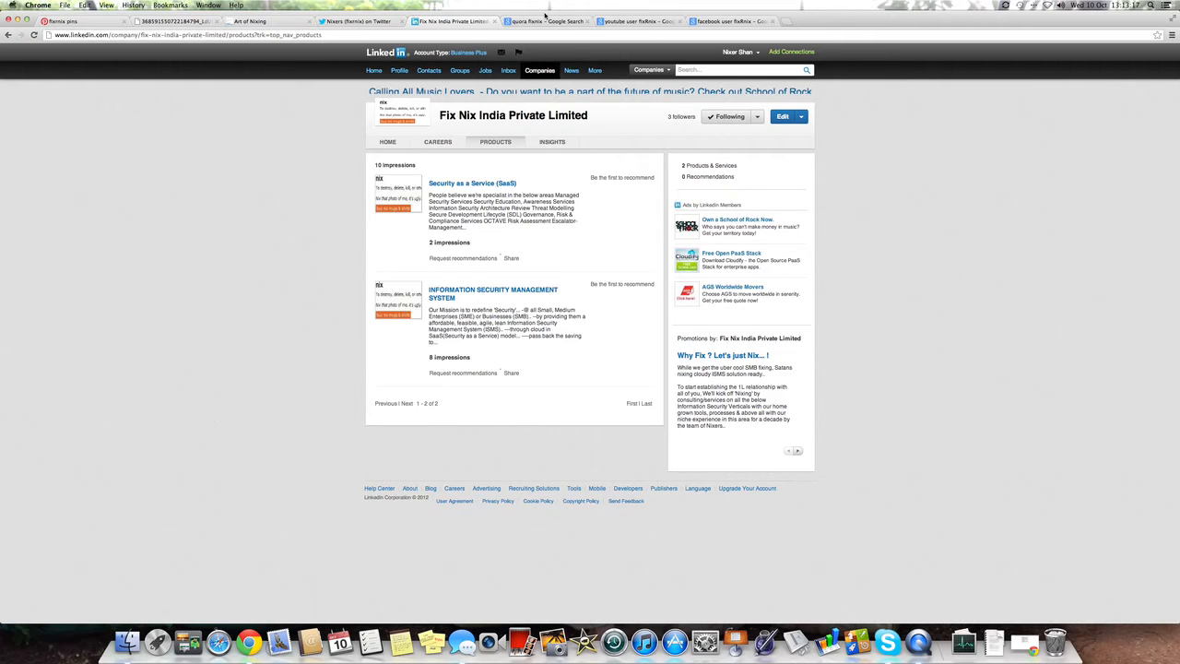
left_click(543, 22)
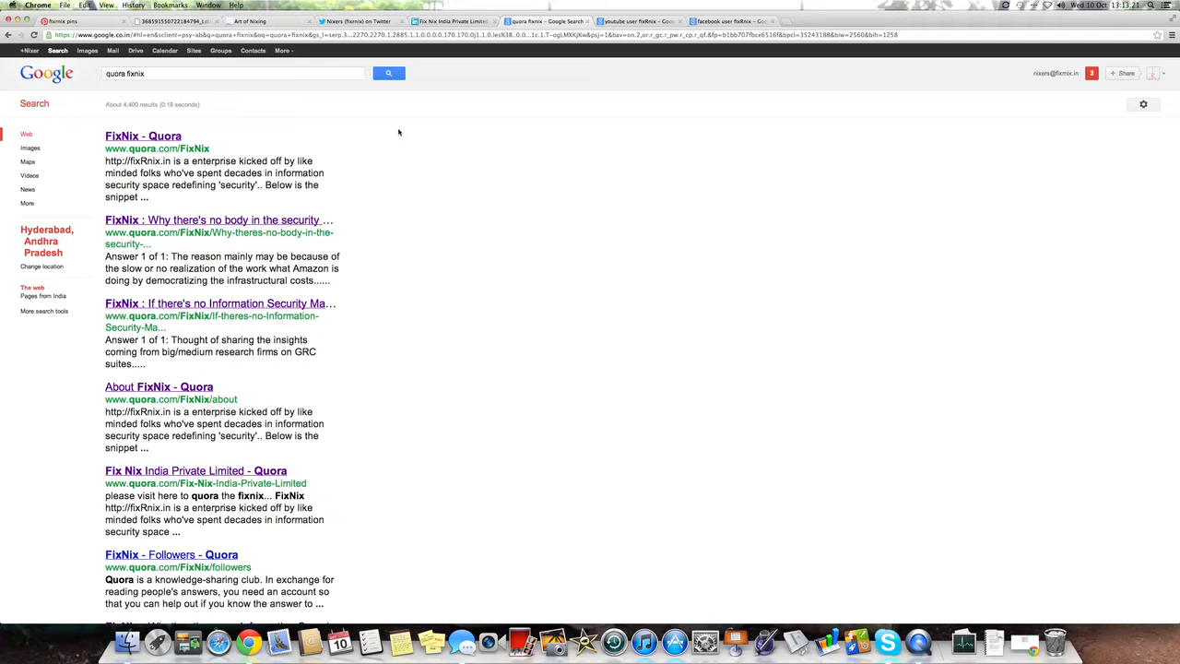
Load the full All Questions list on the FixNix Quora topic, then move to the YouTube results
left_click(143, 136)
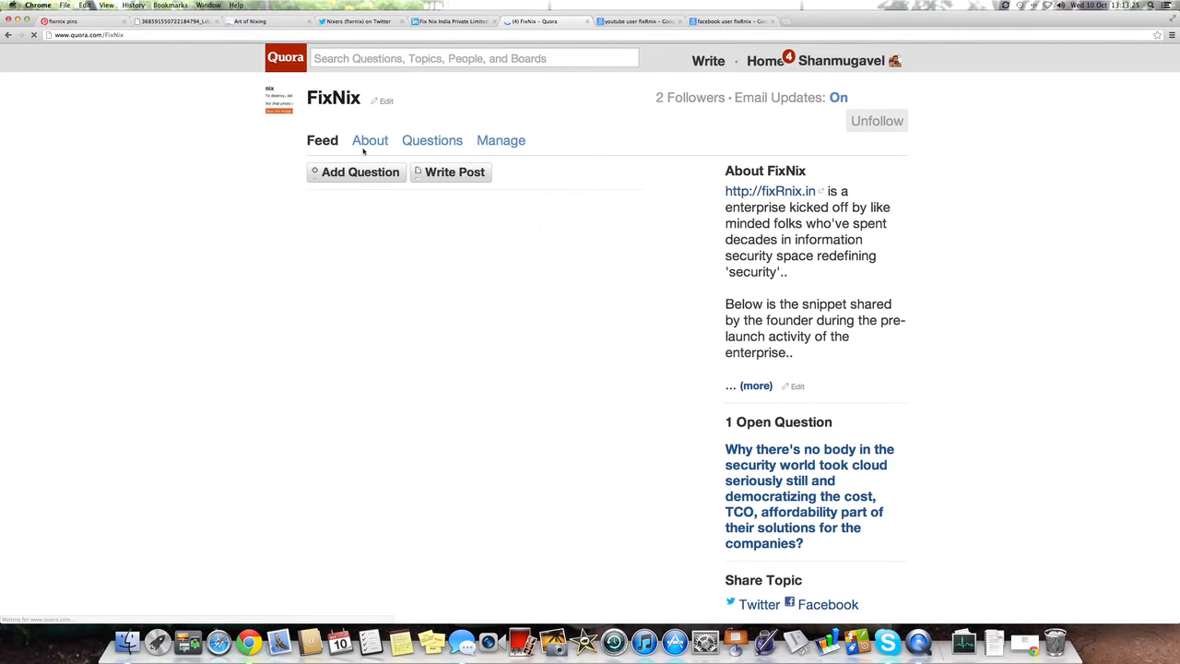
left_click(431, 140)
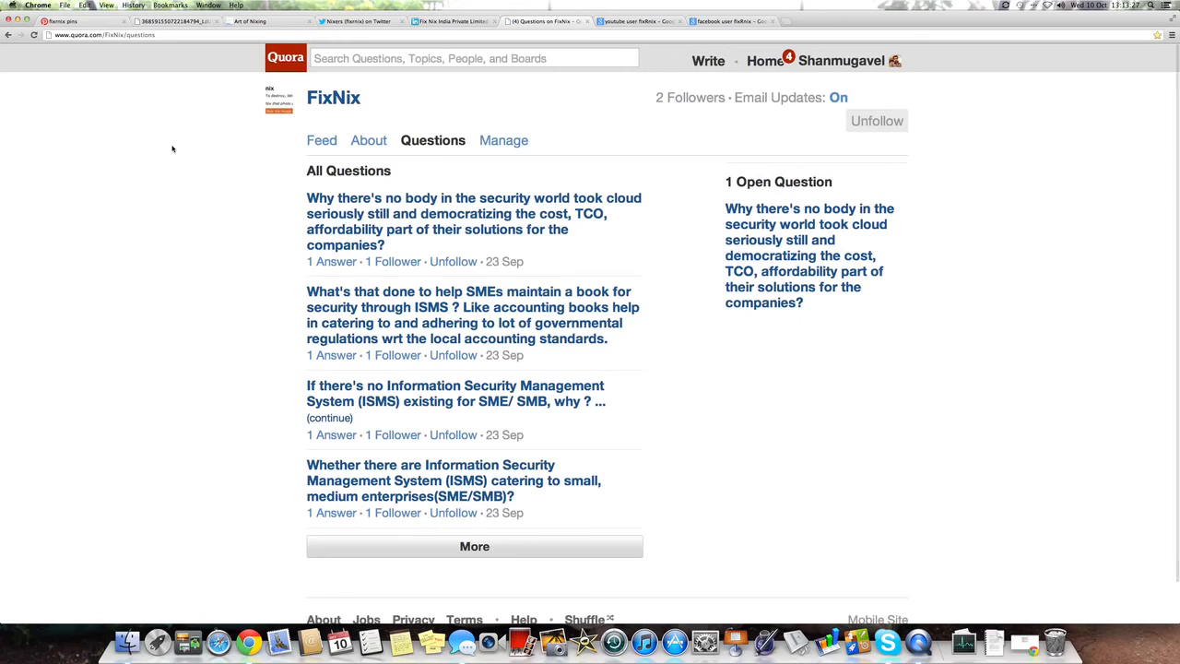
left_click(474, 546)
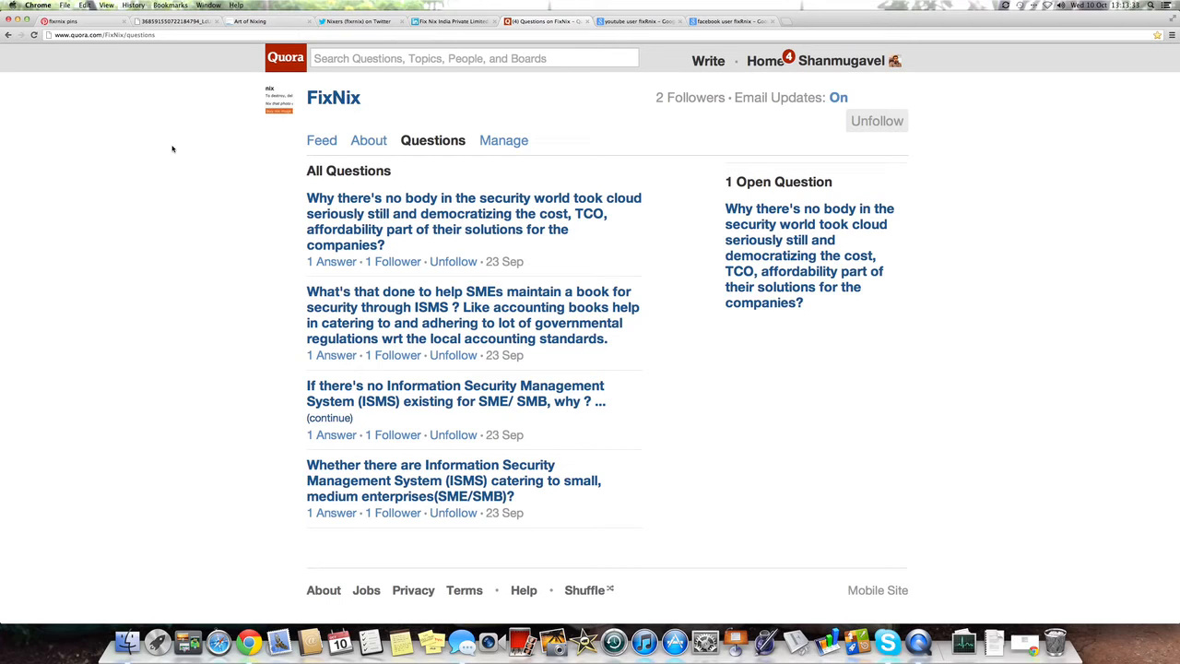
left_click(636, 20)
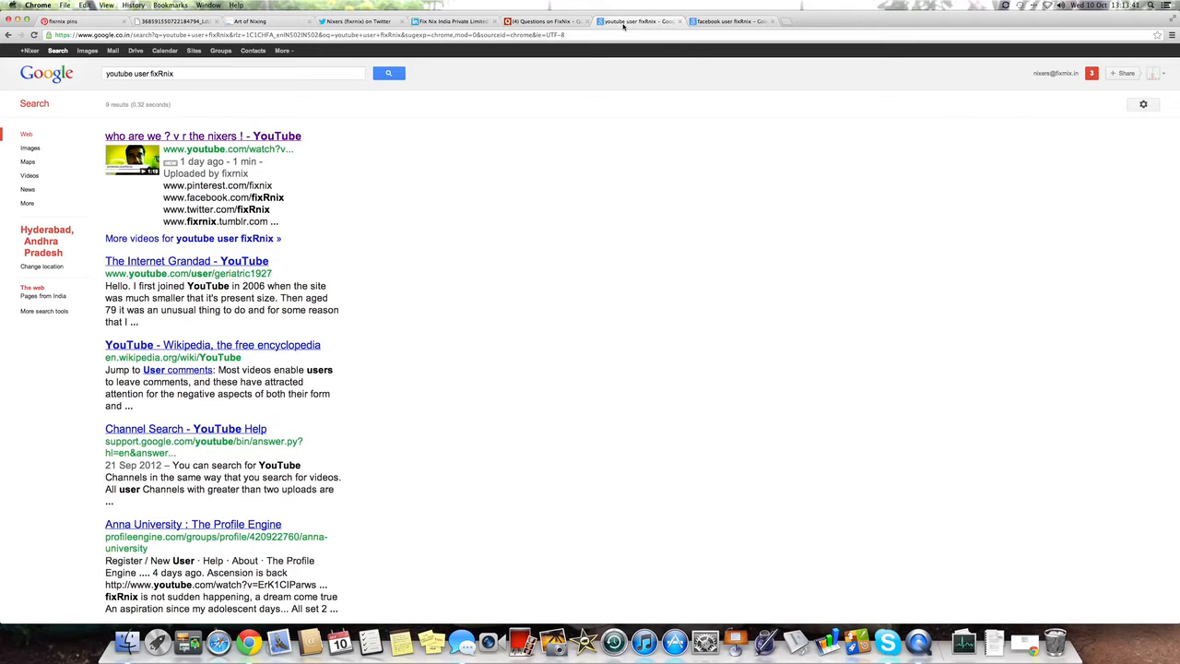
mouse_move(533, 96)
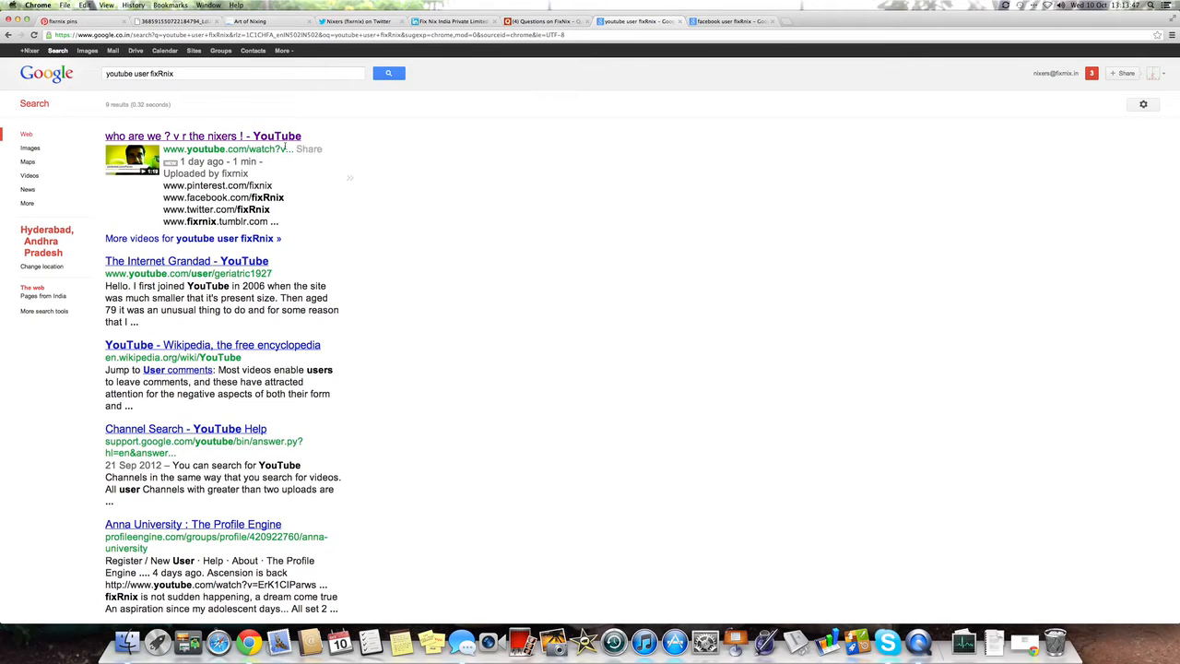
Play FixNix's 'who are we ? v r the nixers !' video, then move to the Facebook results
left_click(203, 137)
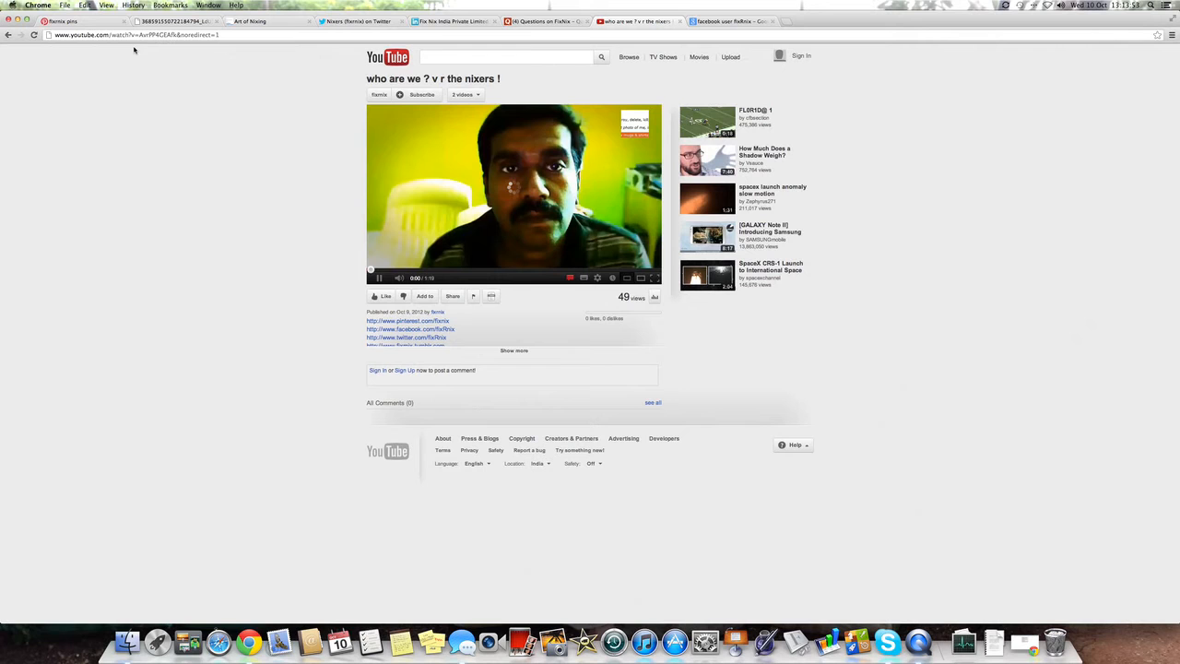
left_click(380, 276)
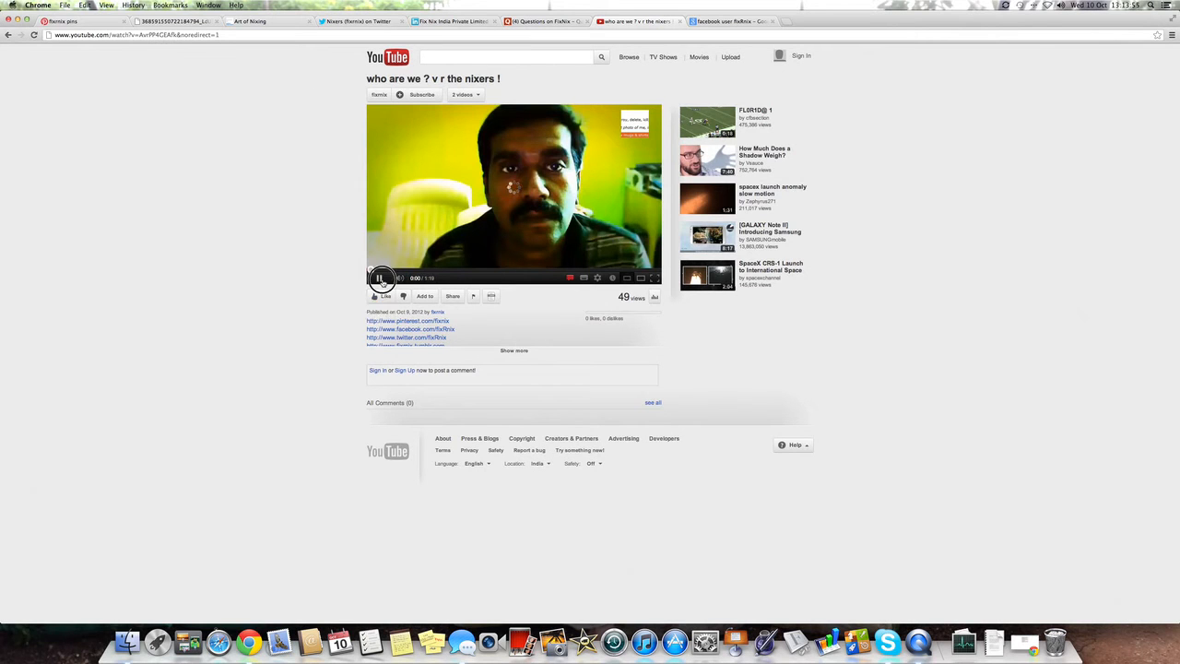
left_click(734, 22)
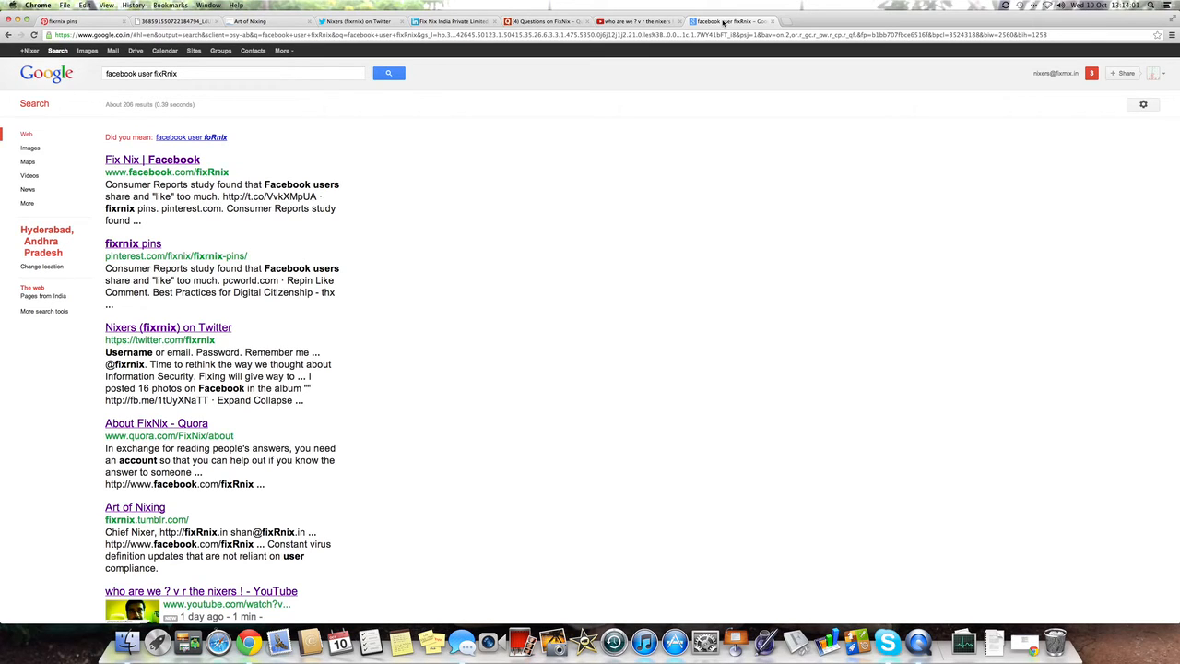
mouse_move(286, 131)
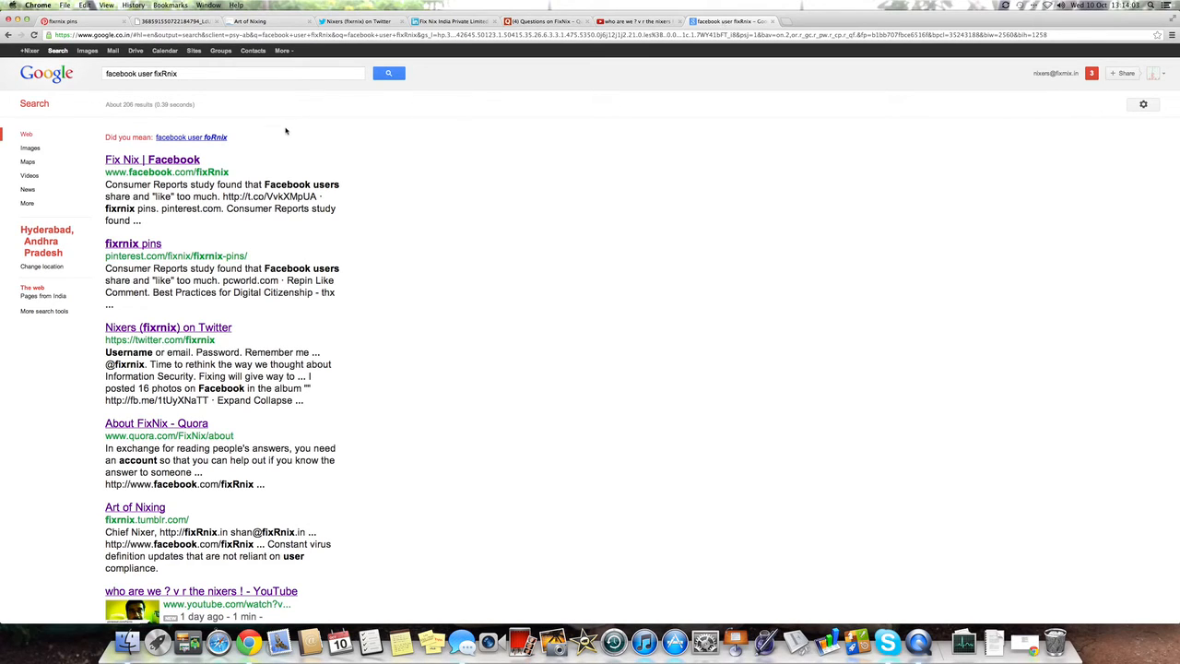
Browse the Fix Nix Facebook timeline down through older posts, including the ISO 27001 videos
left_click(151, 158)
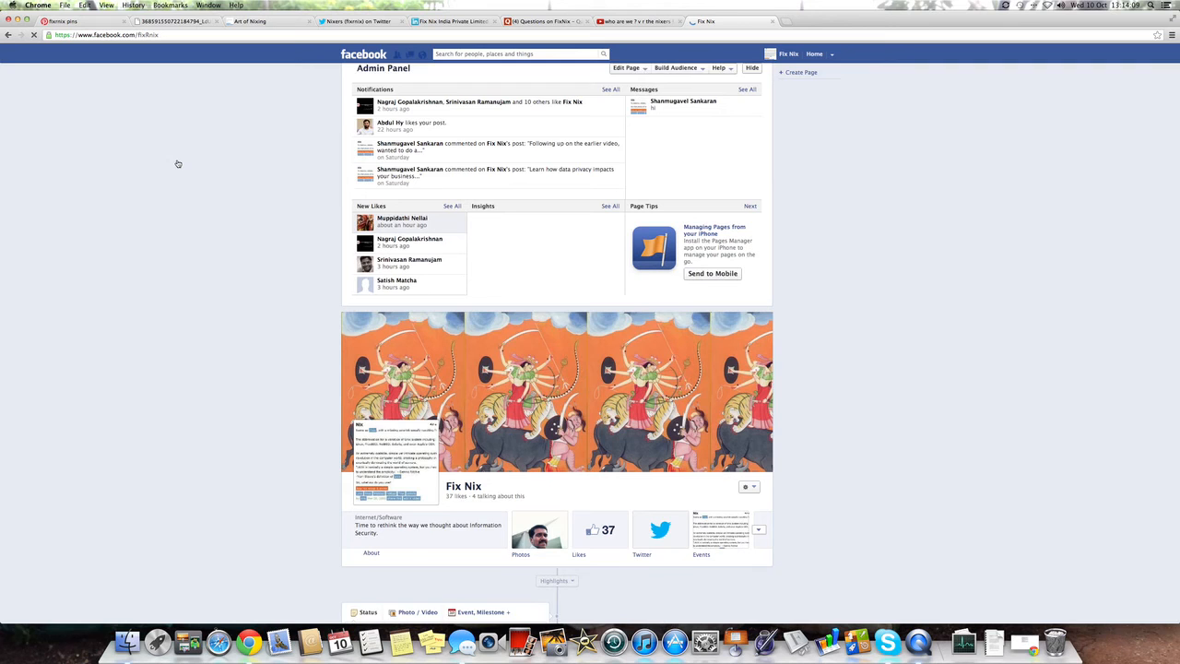
scroll("down", 3)
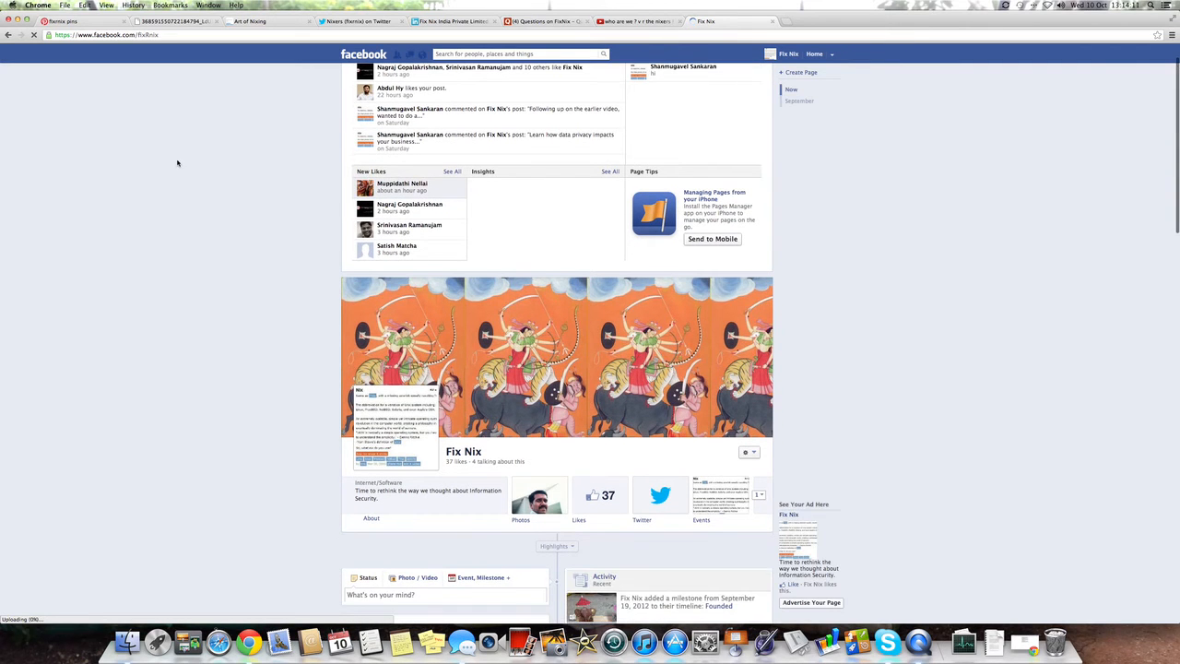
scroll("down", 3)
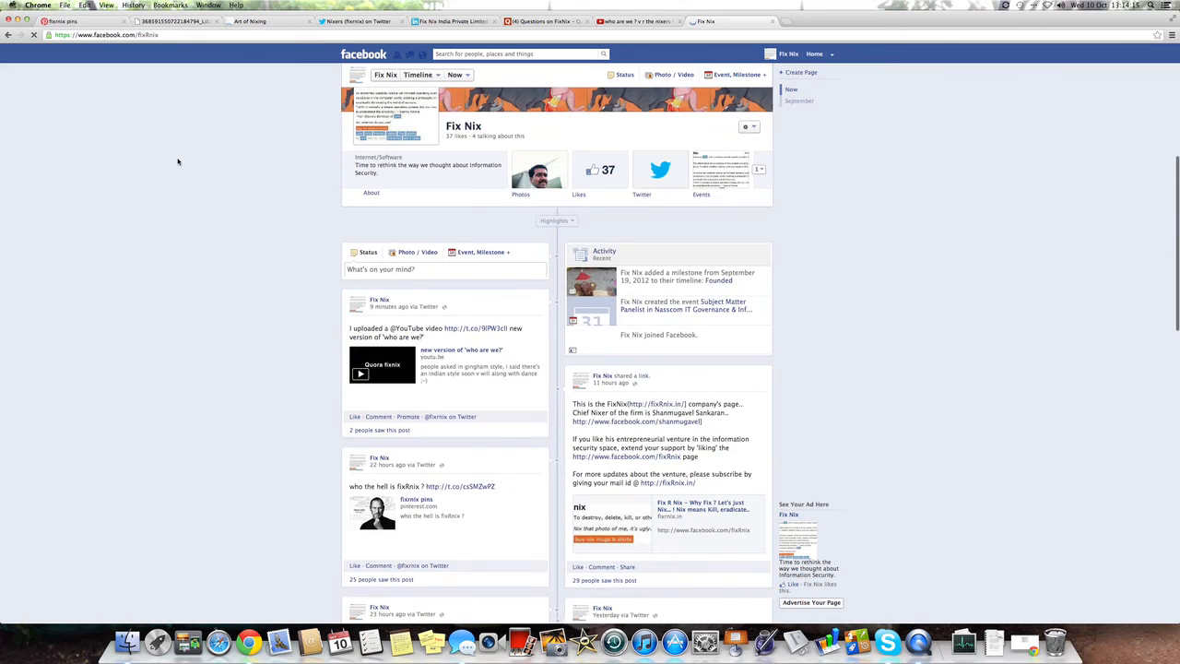
scroll("down", 3)
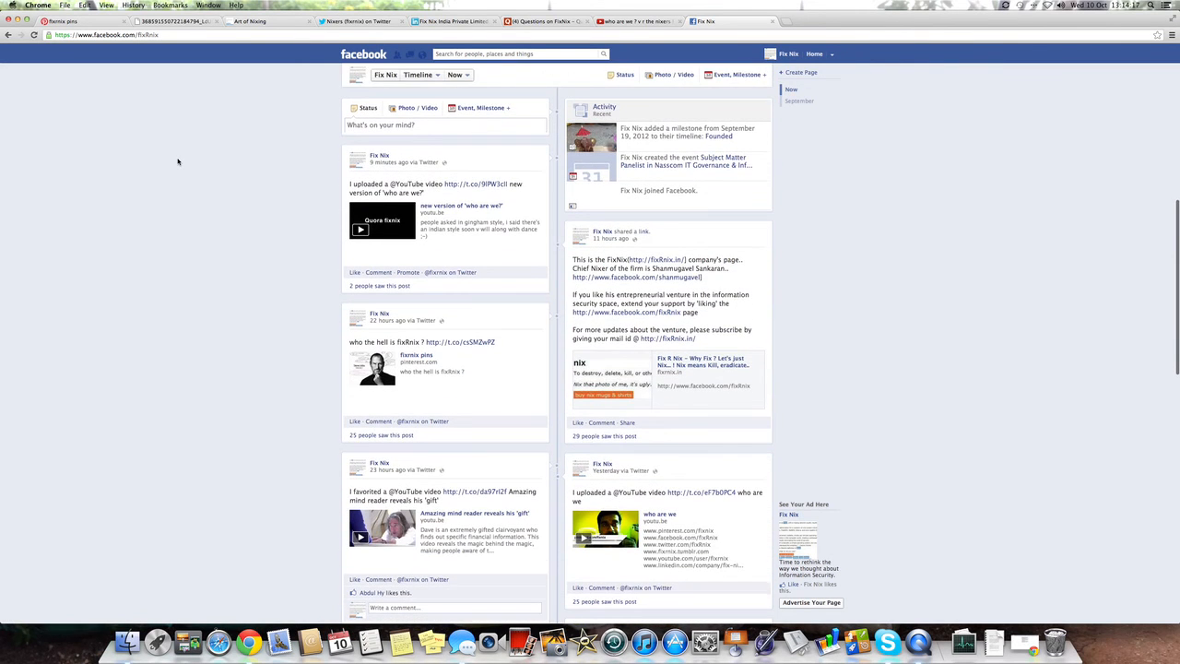
scroll("down", 3)
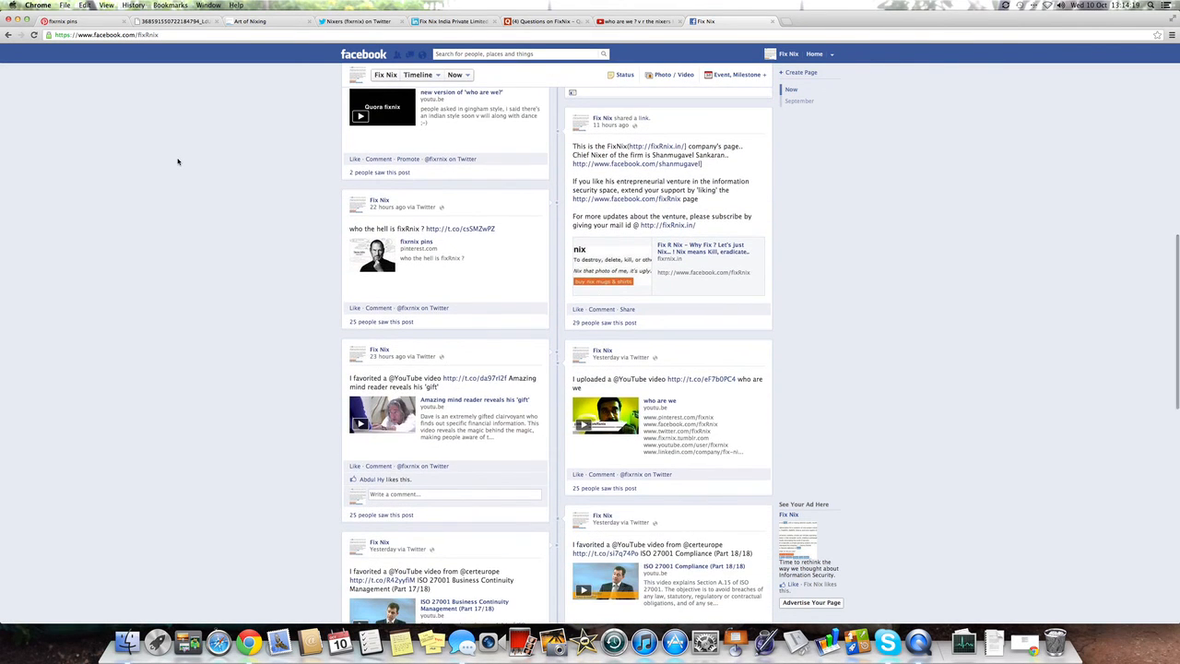
scroll("down", 3)
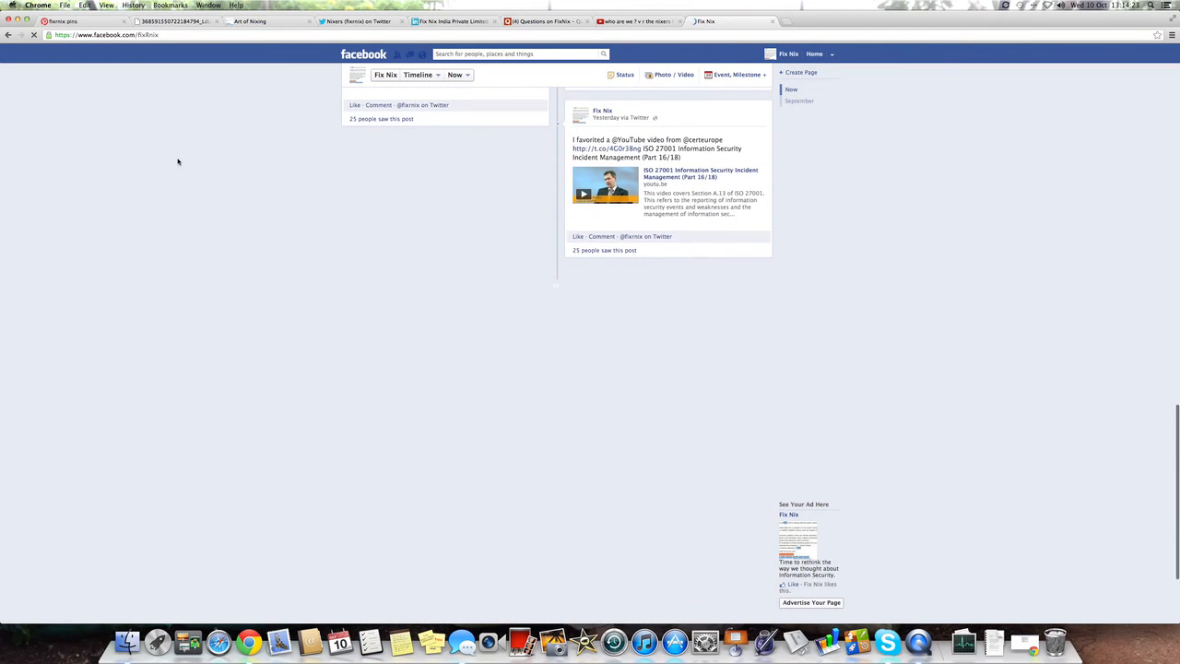
scroll("down", 3)
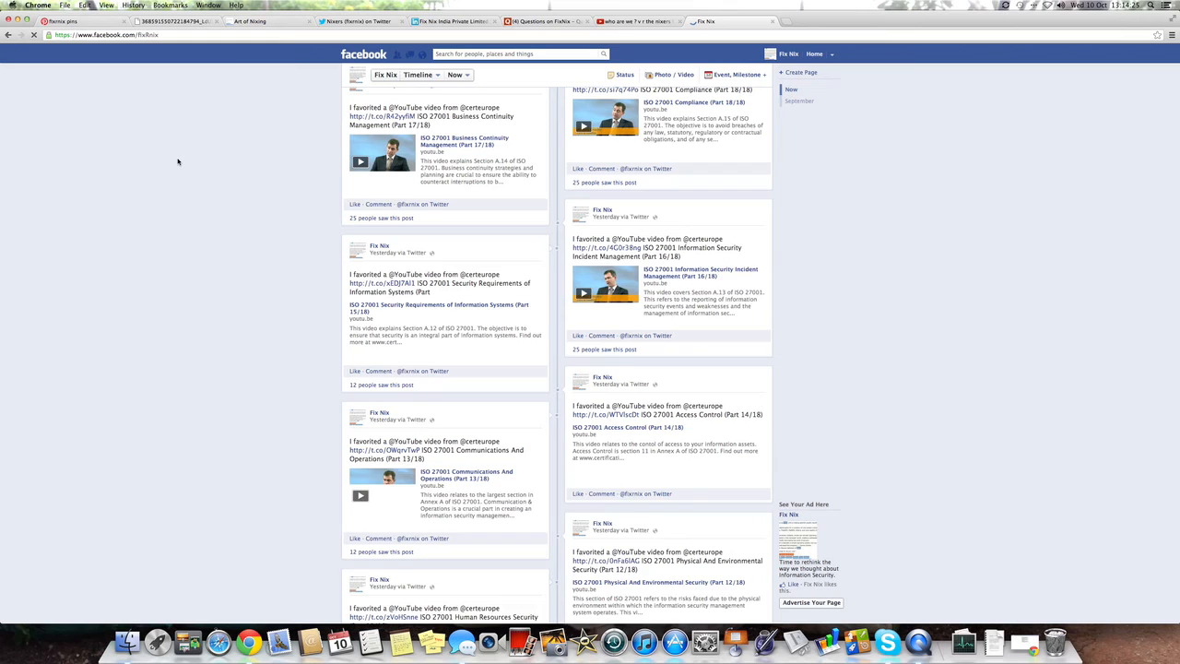
scroll("down", 3)
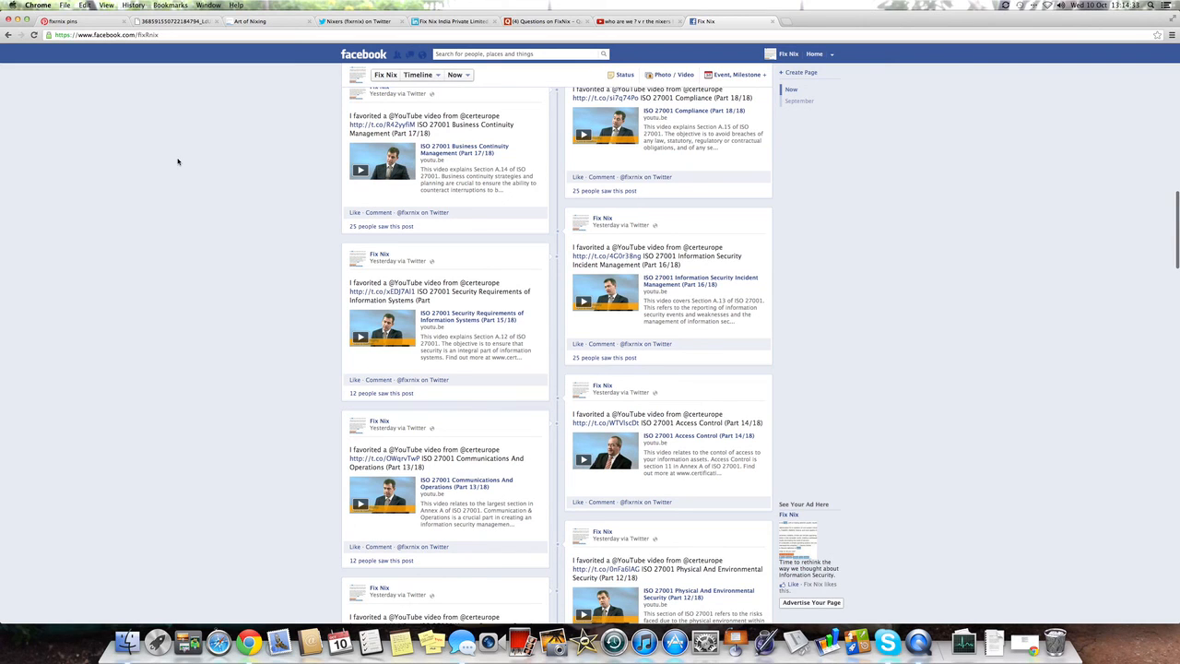
mouse_move(236, 162)
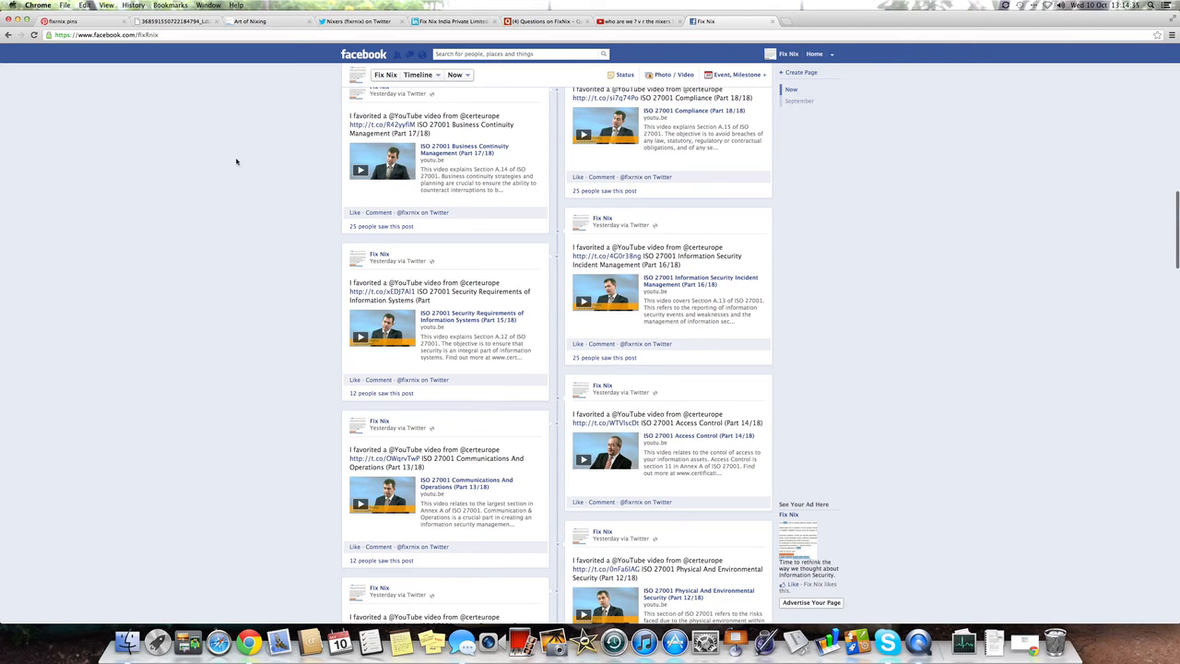